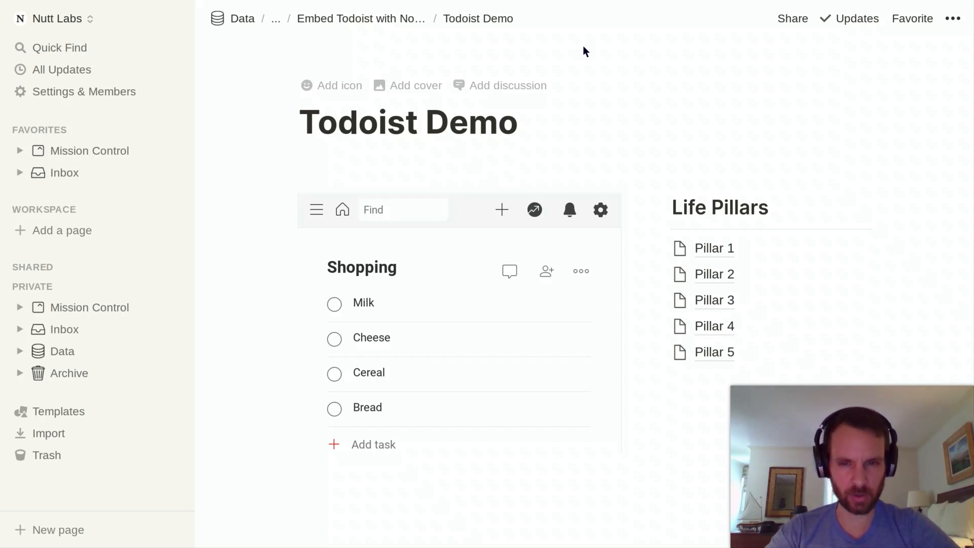
{"action": "mouse_move", "coordinate": [342, 209]}
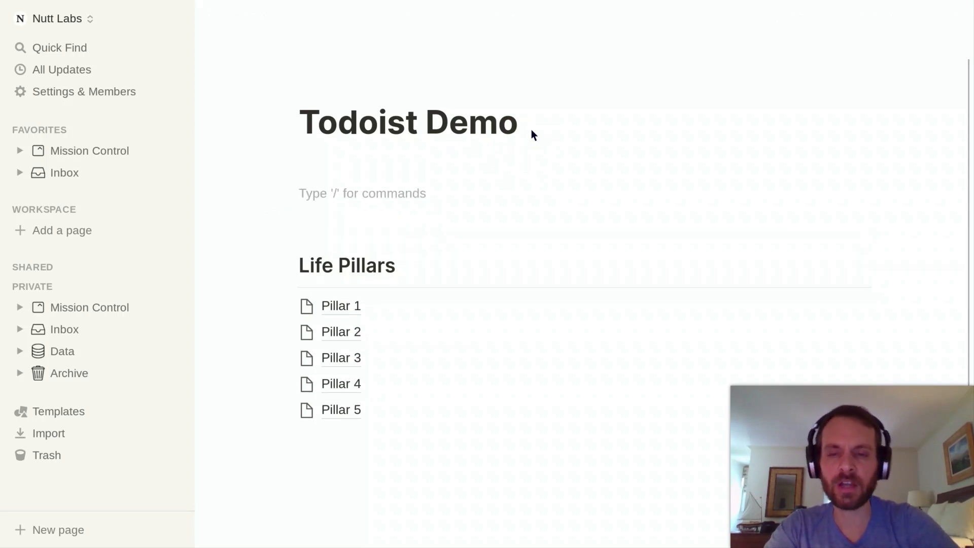
- Delete the old Todoist embed and start a new embed block with /eme above Life Pillars
{"action": "type", "text": "/eme"}
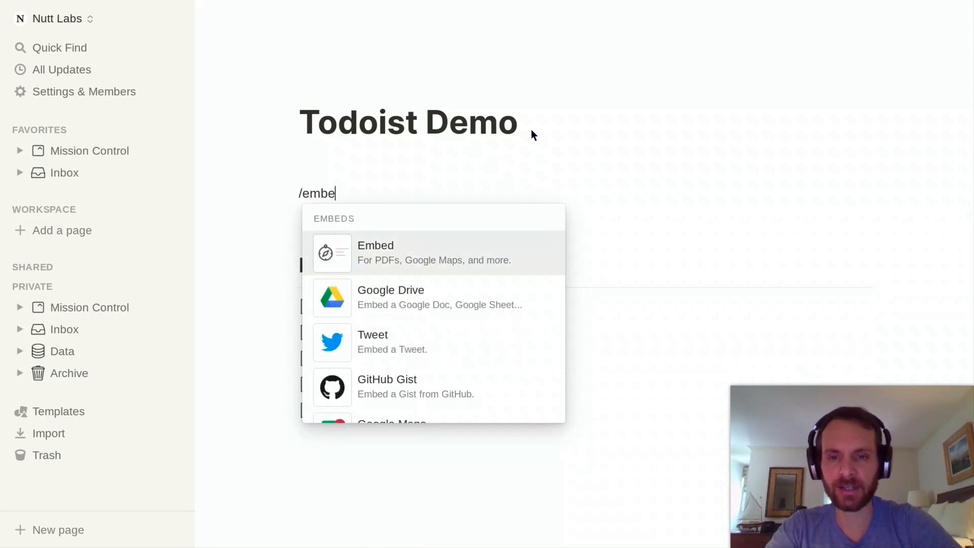
{"action": "left_click", "coordinate": [375, 252]}
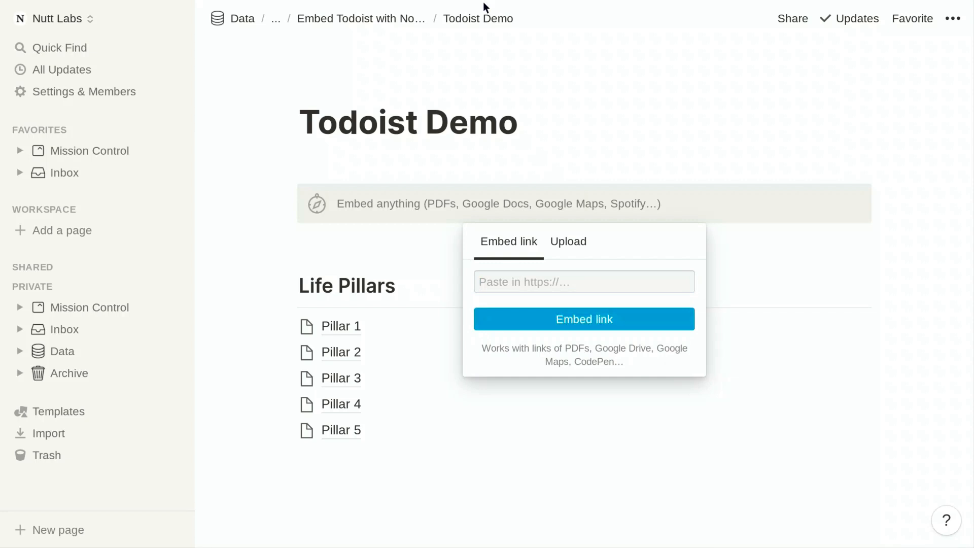
{"action": "left_click", "coordinate": [583, 281]}
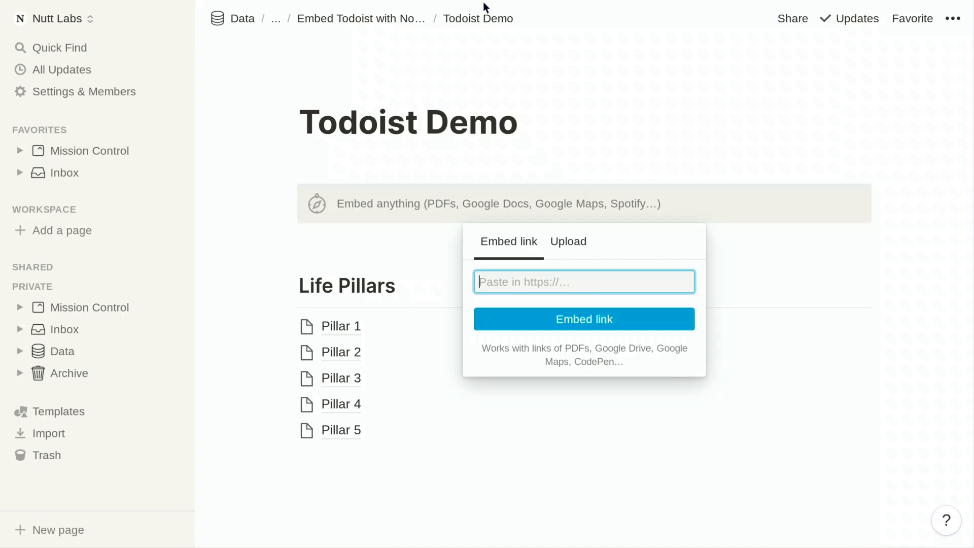
{"action": "type", "text": "https://todoist.com/users/showLogin"}
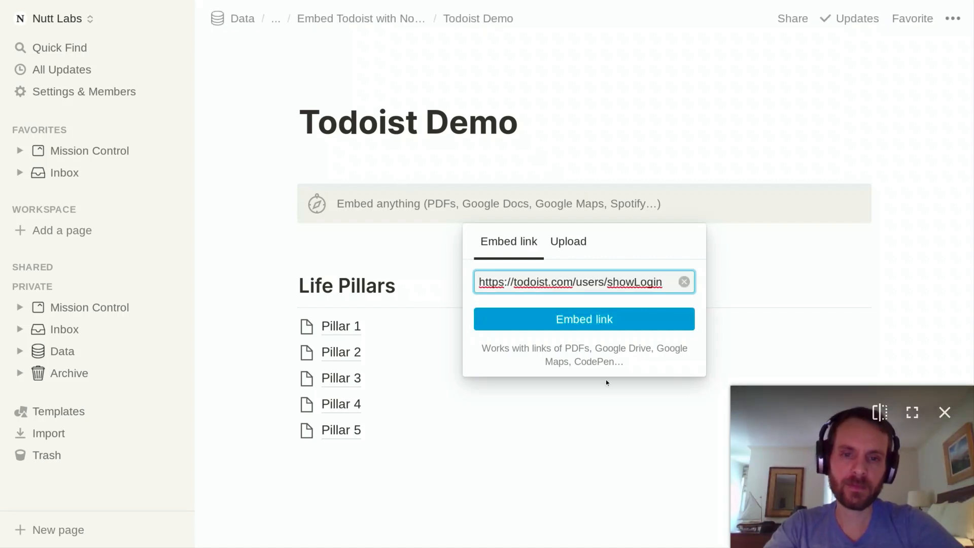
{"action": "mouse_move", "coordinate": [583, 318]}
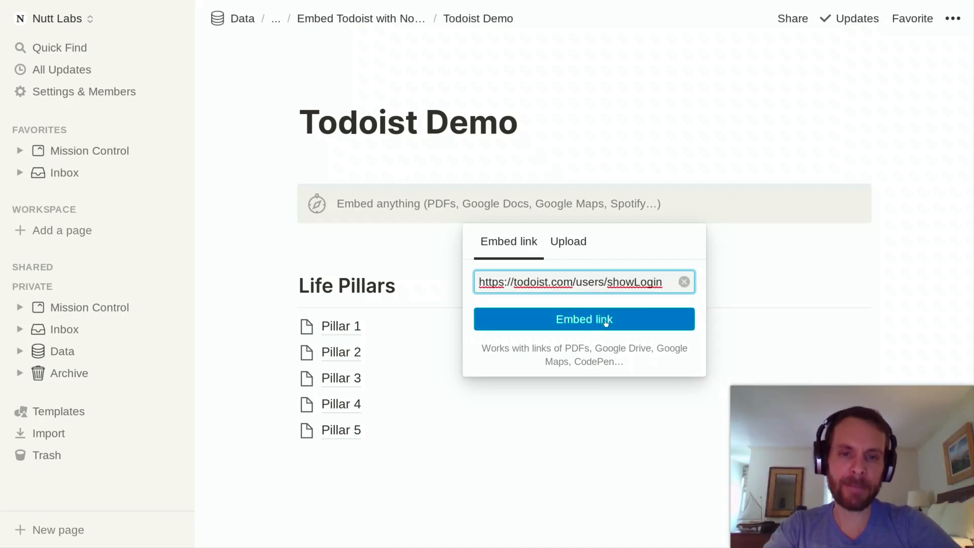
{"action": "left_click", "coordinate": [583, 319]}
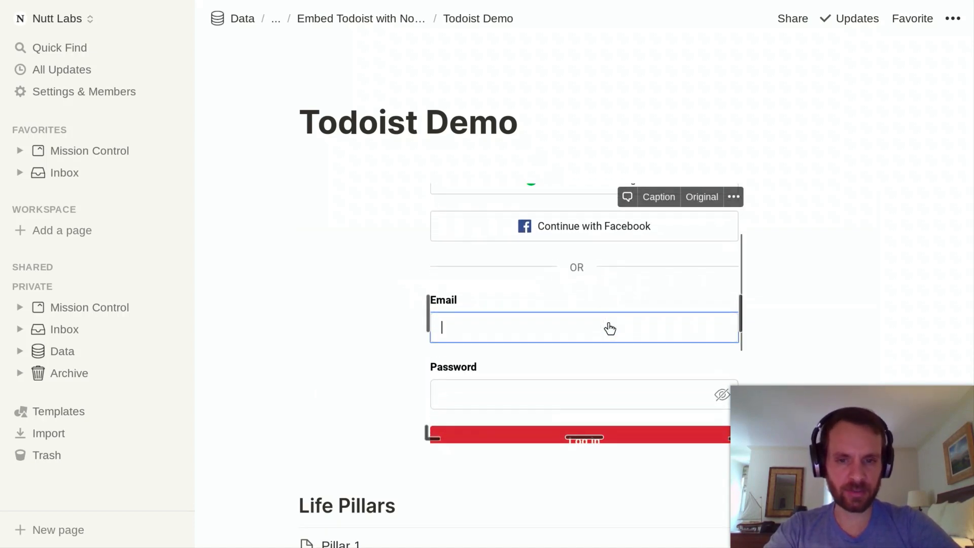
{"action": "scroll", "scroll_direction": "down", "scroll_amount": 3}
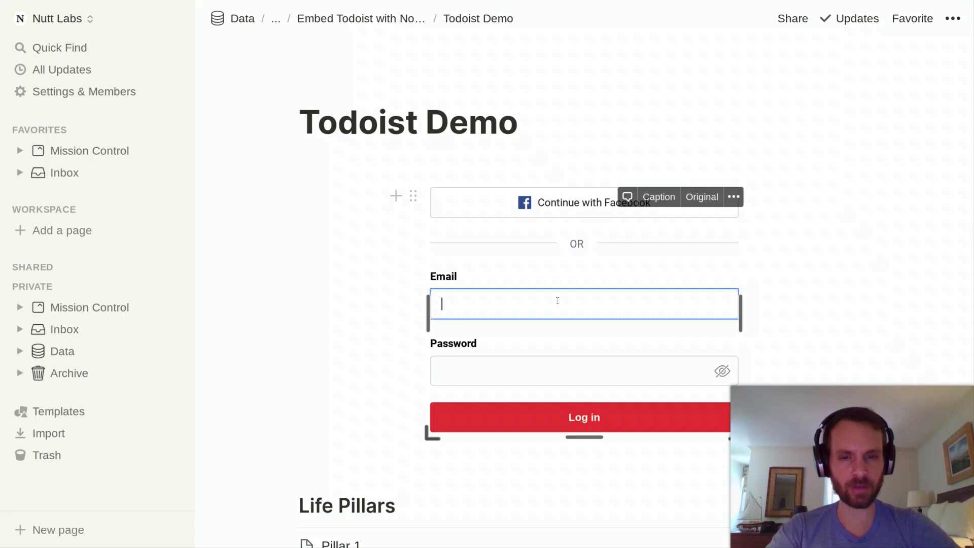
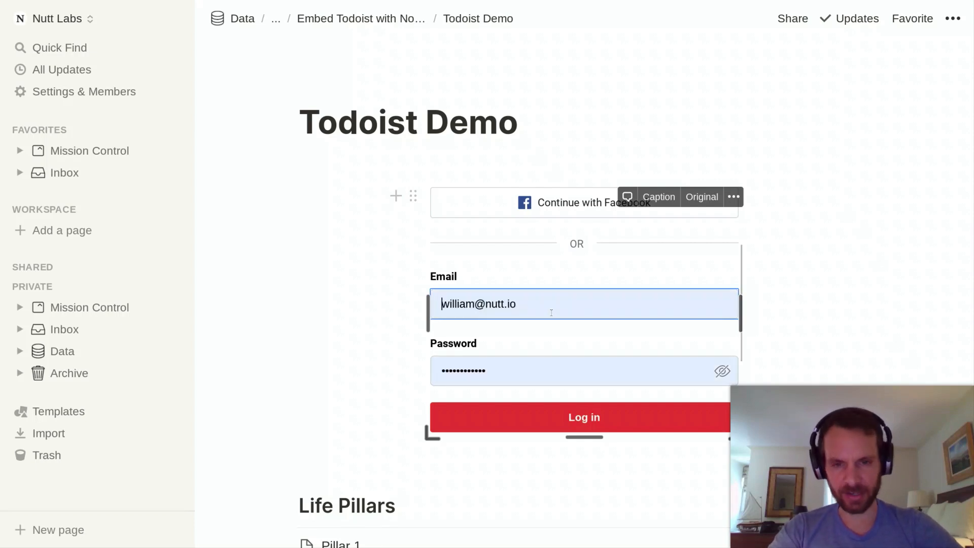
{"action": "mouse_move", "coordinate": [557, 323]}
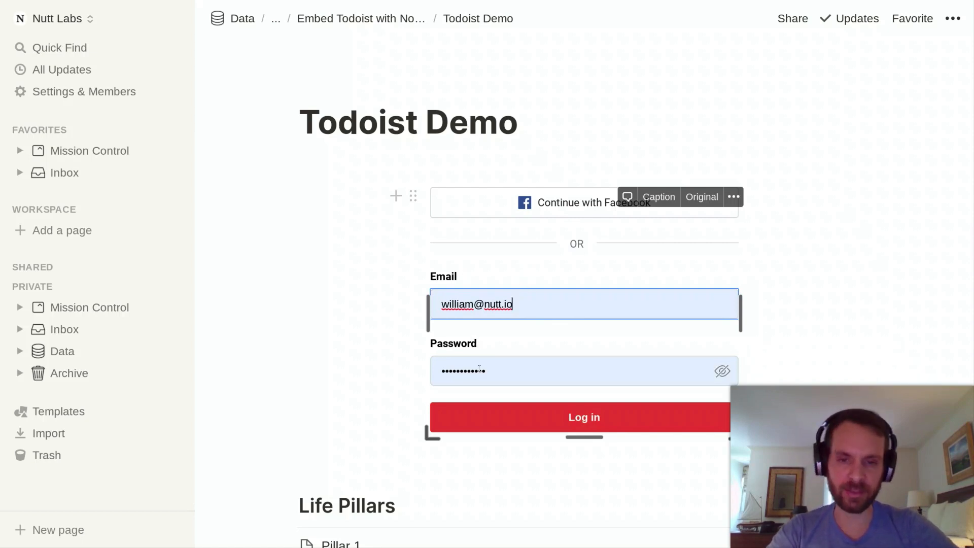
{"action": "left_click", "coordinate": [584, 417]}
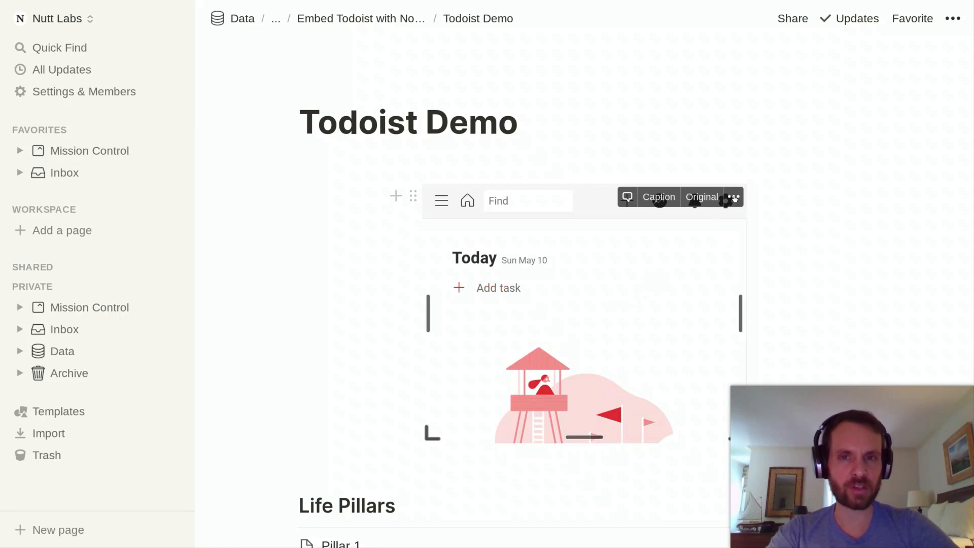
- Choose Replace from the Todoist embed's actions to bring up the embed link box
{"action": "left_click", "coordinate": [734, 197]}
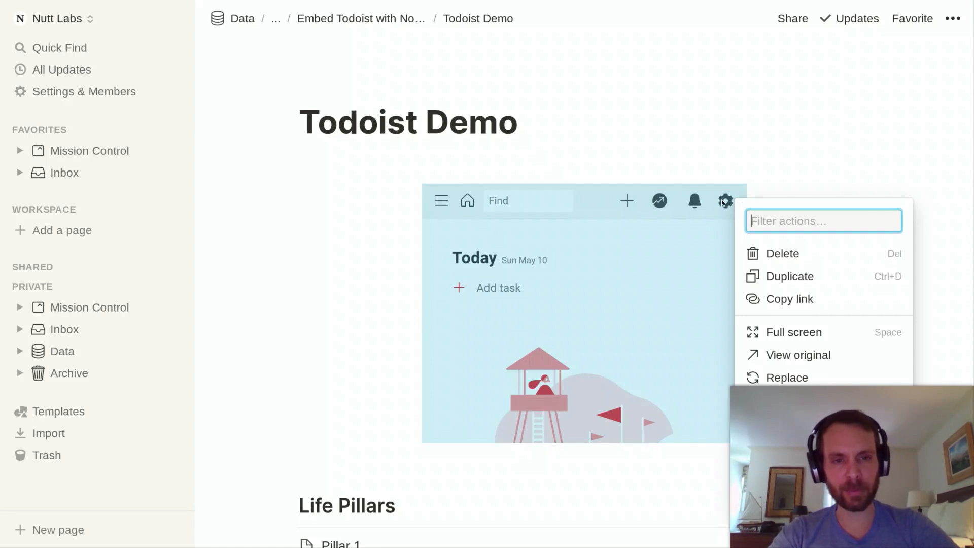
{"action": "mouse_move", "coordinate": [789, 299]}
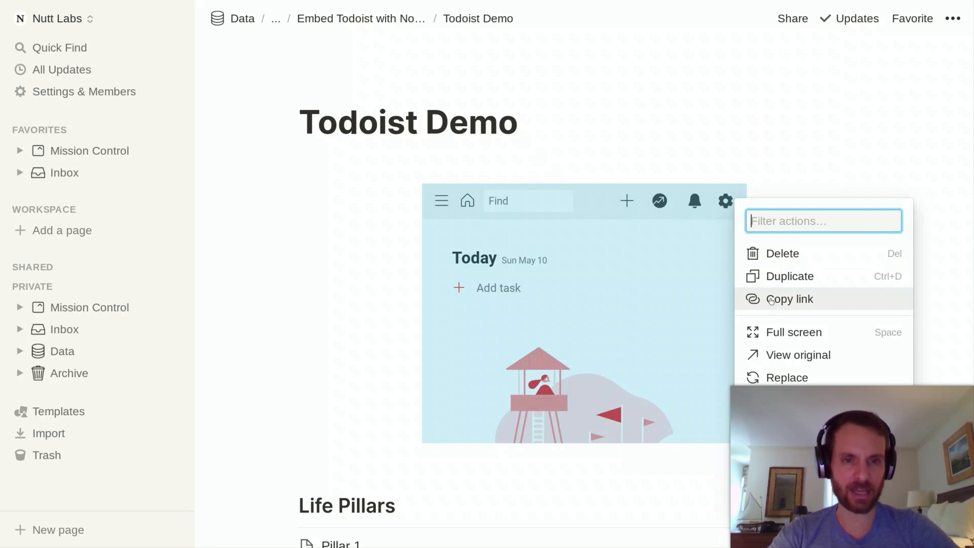
{"action": "mouse_move", "coordinate": [788, 377]}
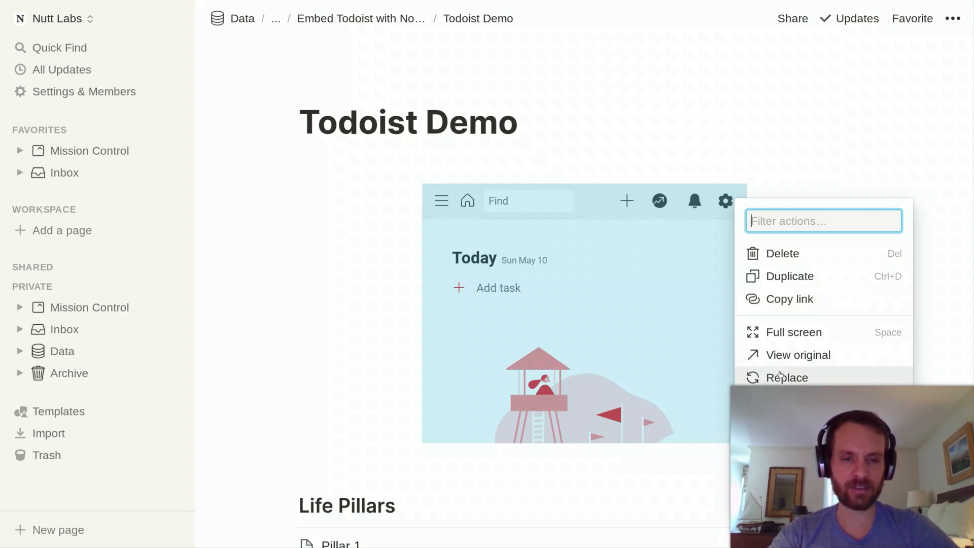
{"action": "mouse_move", "coordinate": [786, 377]}
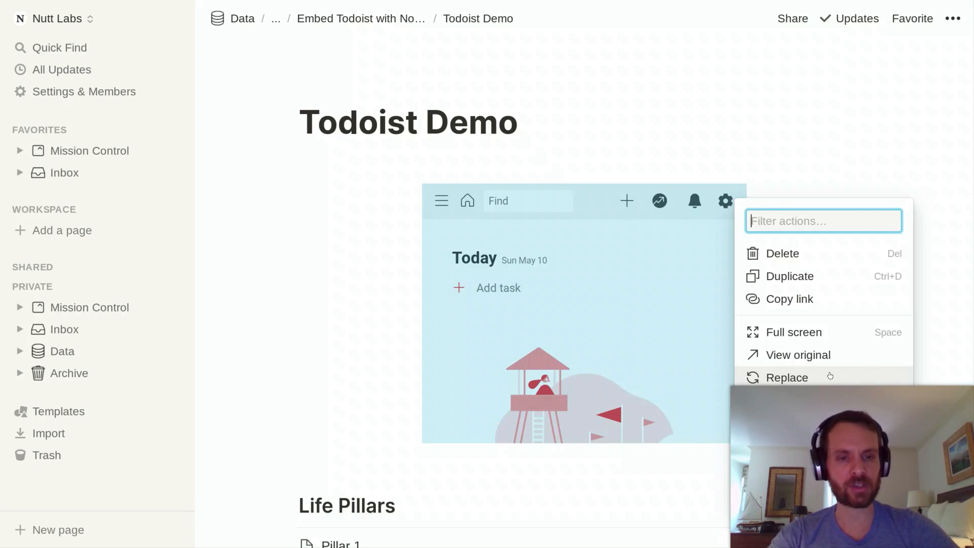
{"action": "left_click", "coordinate": [788, 377]}
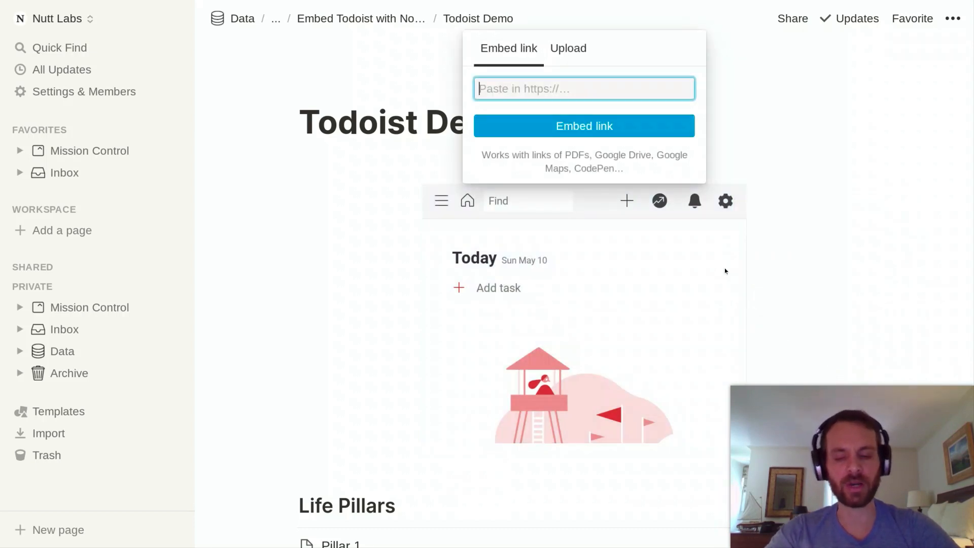
{"action": "type", "text": "https://todoist.com/users/showLogin"}
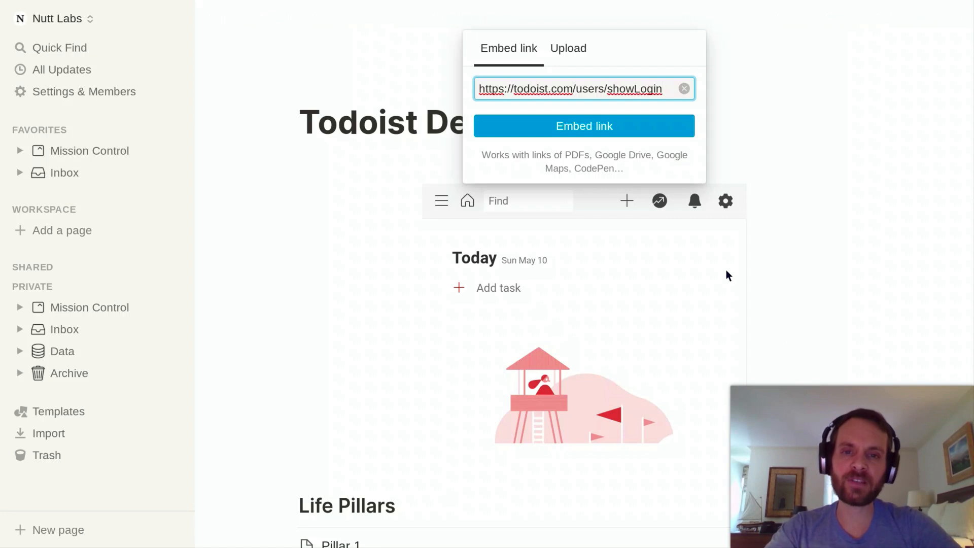
{"action": "left_click", "coordinate": [572, 88]}
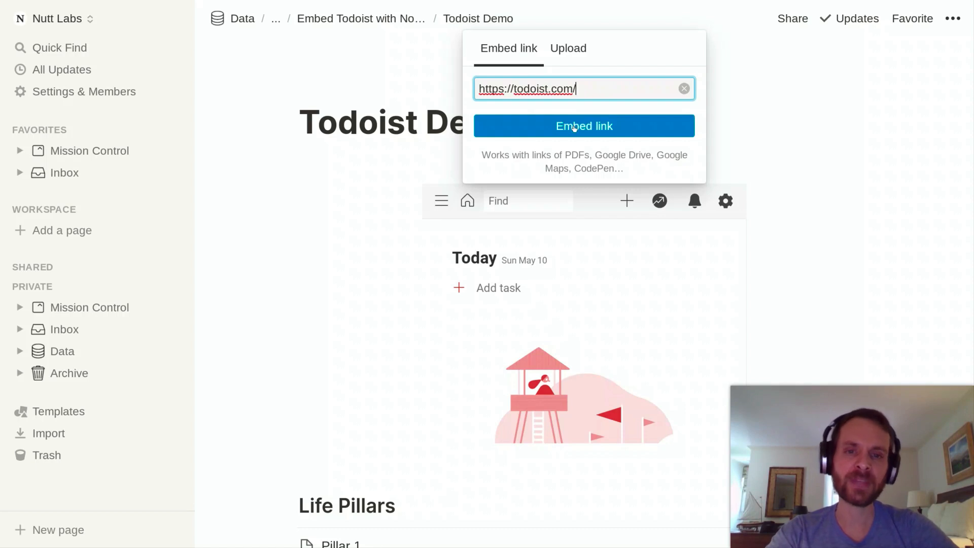
{"action": "left_click", "coordinate": [583, 126]}
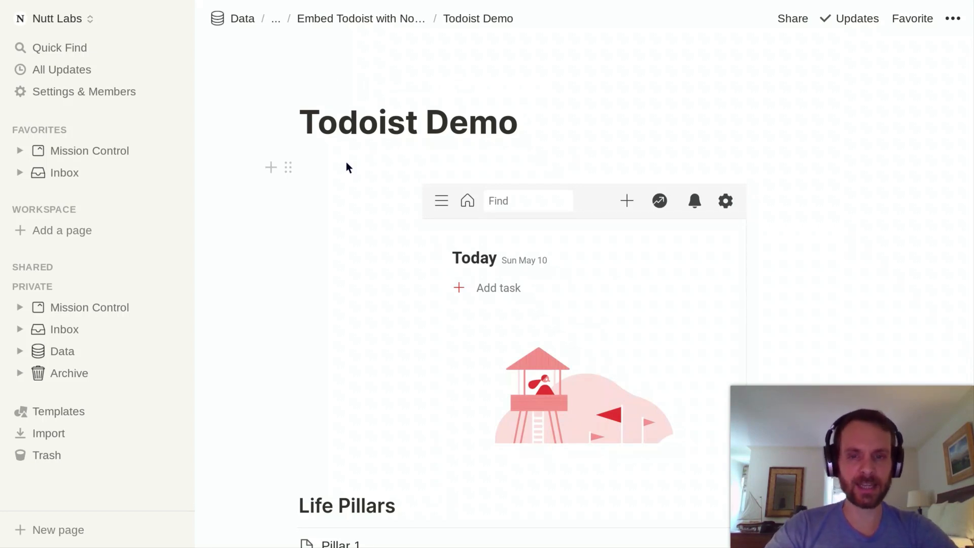
- Reload the embed to show the Shopping project (Milk, Cheese, Cereal, Bread) and select the Life Pillars blocks
{"action": "left_click", "coordinate": [441, 201]}
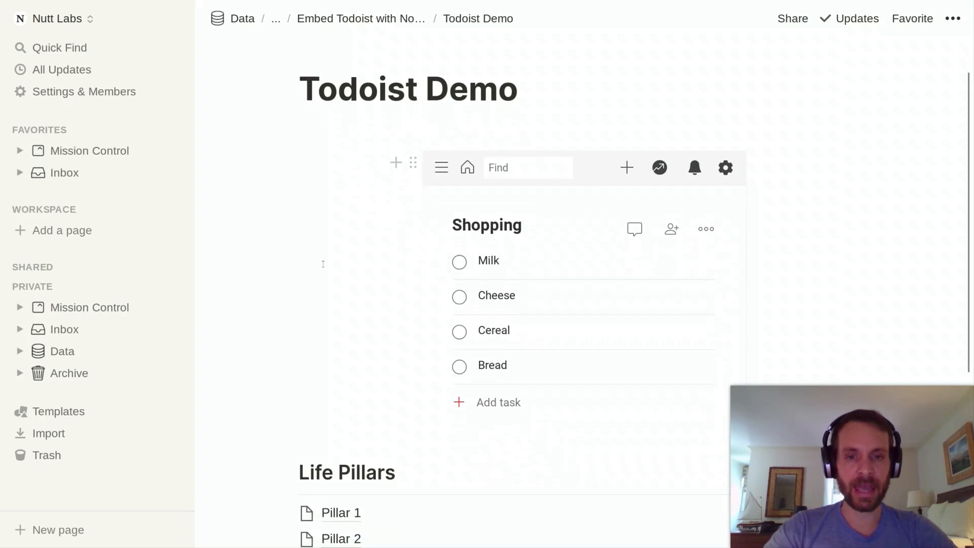
{"action": "scroll", "scroll_direction": "down", "scroll_amount": 3}
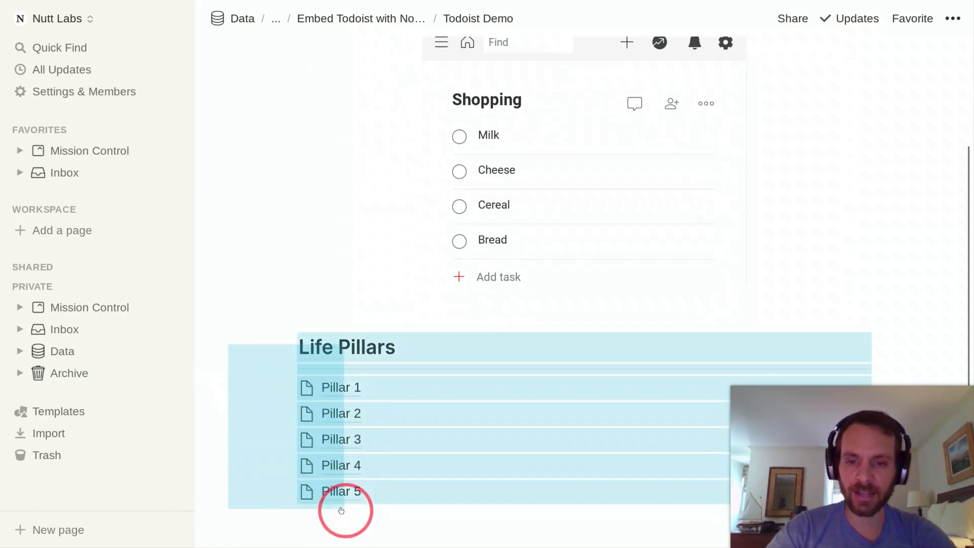
- Drag Life Pillars beside the Todoist embed to form a two-column layout
{"action": "scroll", "scroll_direction": "down", "scroll_amount": 3}
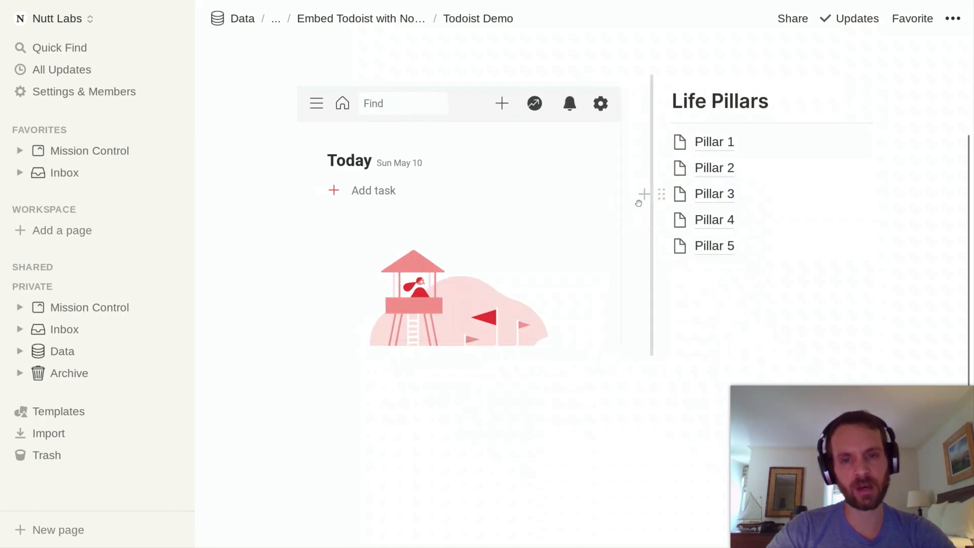
{"action": "mouse_move", "coordinate": [714, 142]}
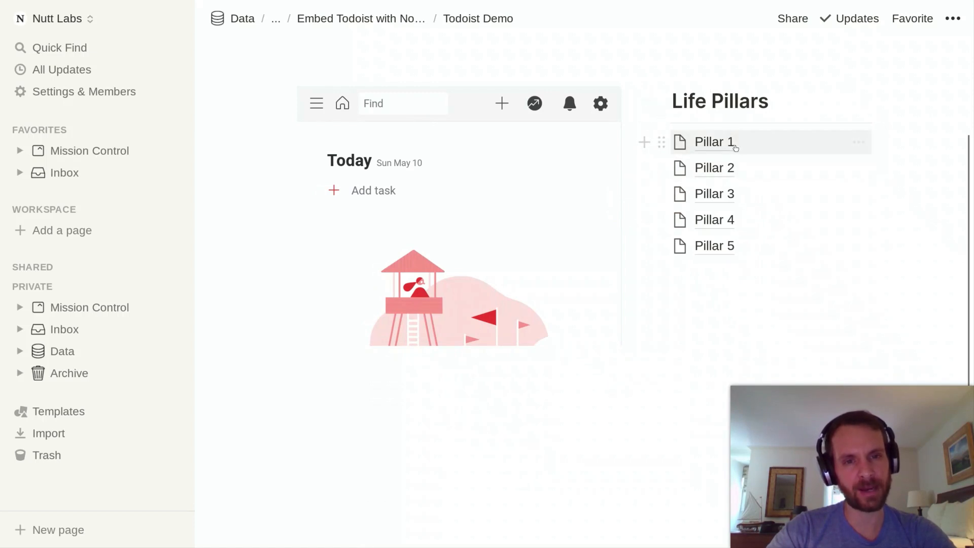